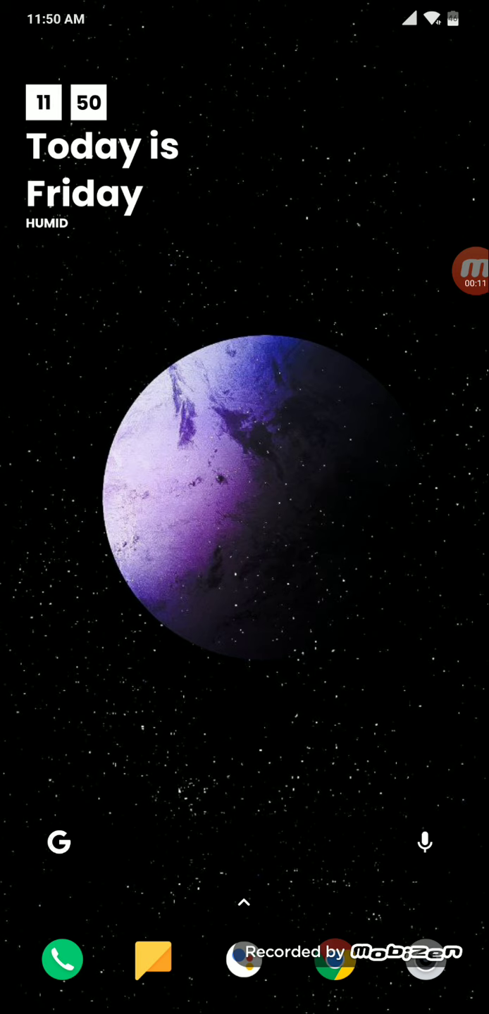
# Open Google search from the home screen search bar.
pyautogui.click(59, 841)
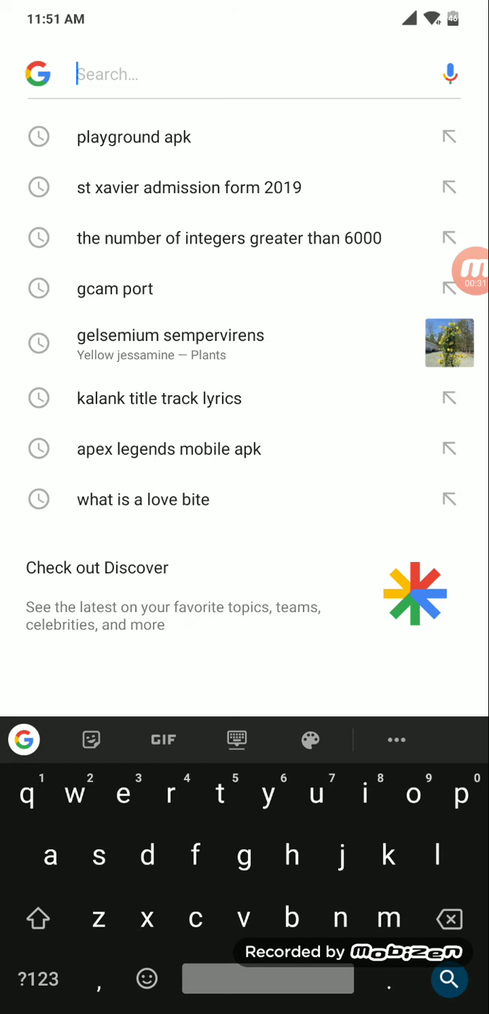
# Search Google for 'forza horizon apk'.
pyautogui.write('forza')
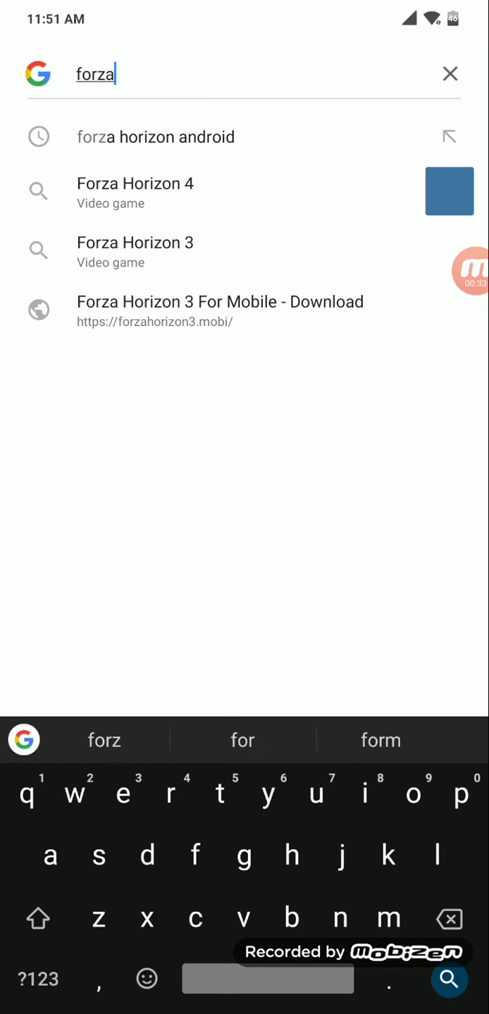
pyautogui.write('horizon apk')
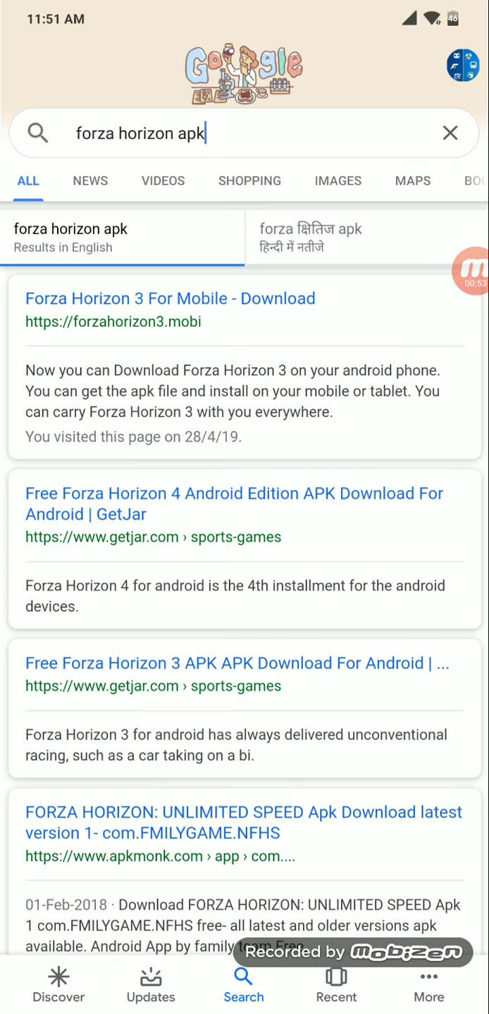
# Download ForzaHorizon3.apk from forzahorizon3.mobi, keeping it despite the harmful-file warning.
pyautogui.click(169, 299)
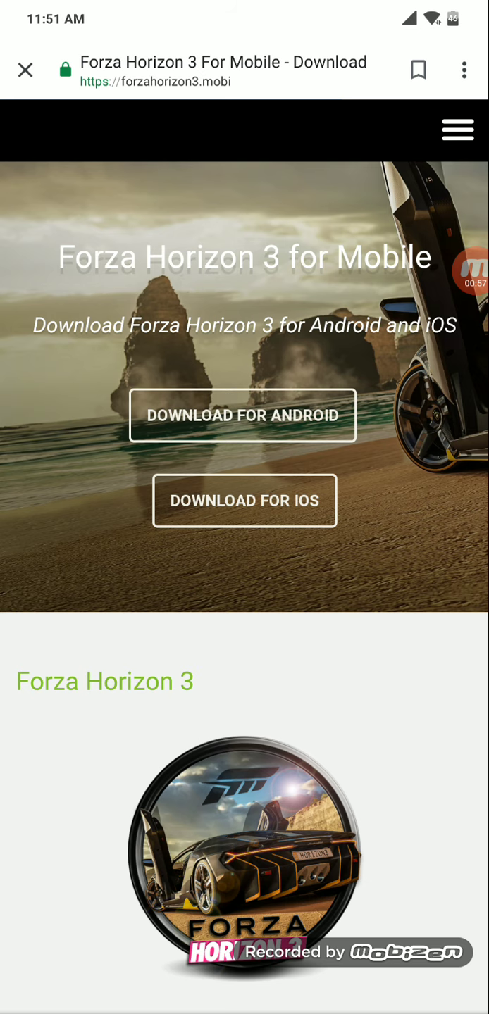
pyautogui.click(243, 415)
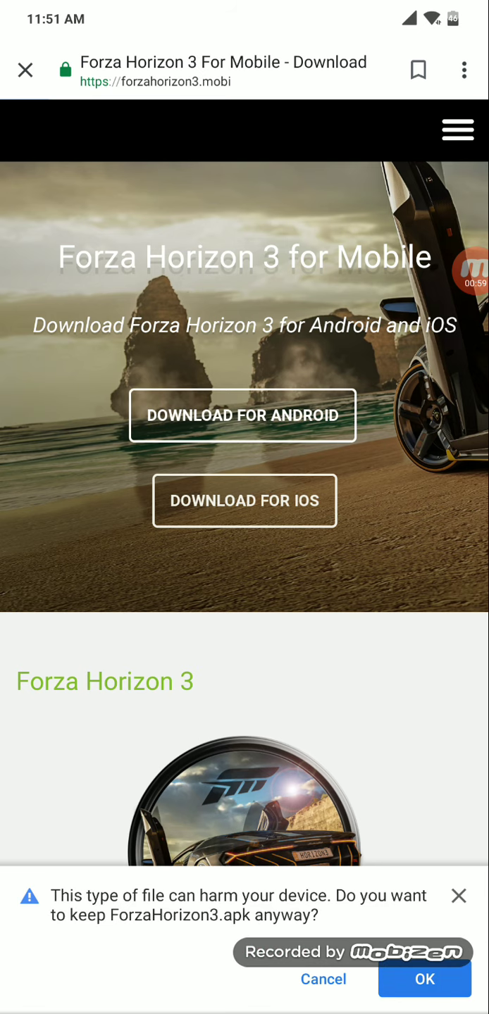
pyautogui.click(424, 979)
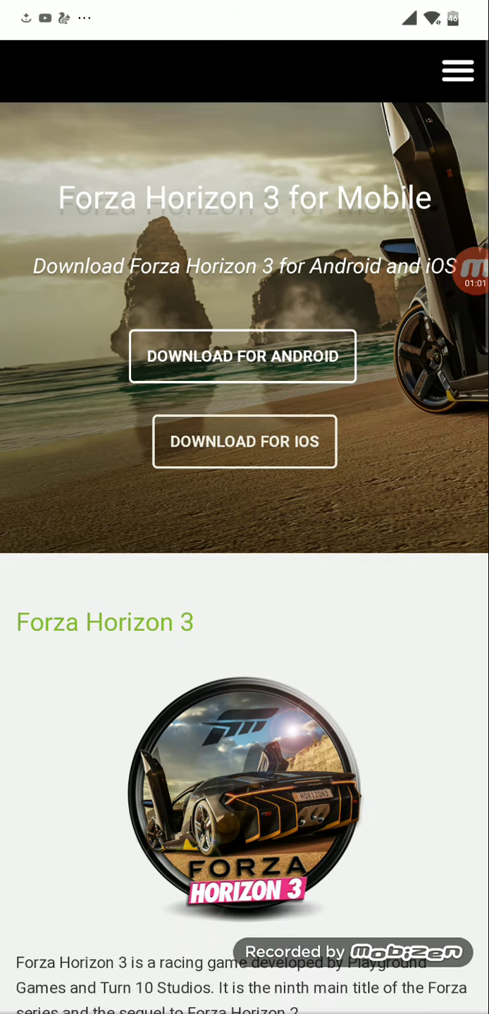
pyautogui.scroll(-3)
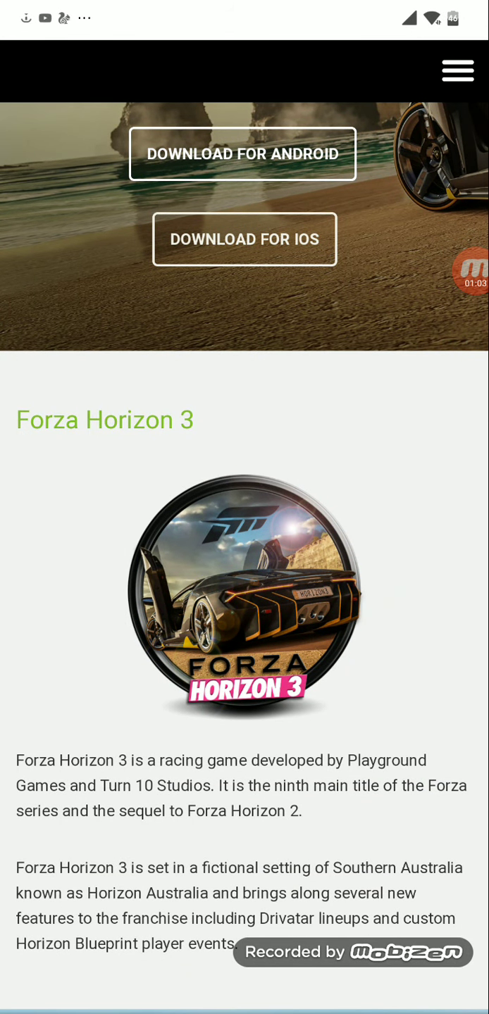
pyautogui.scroll(-3)
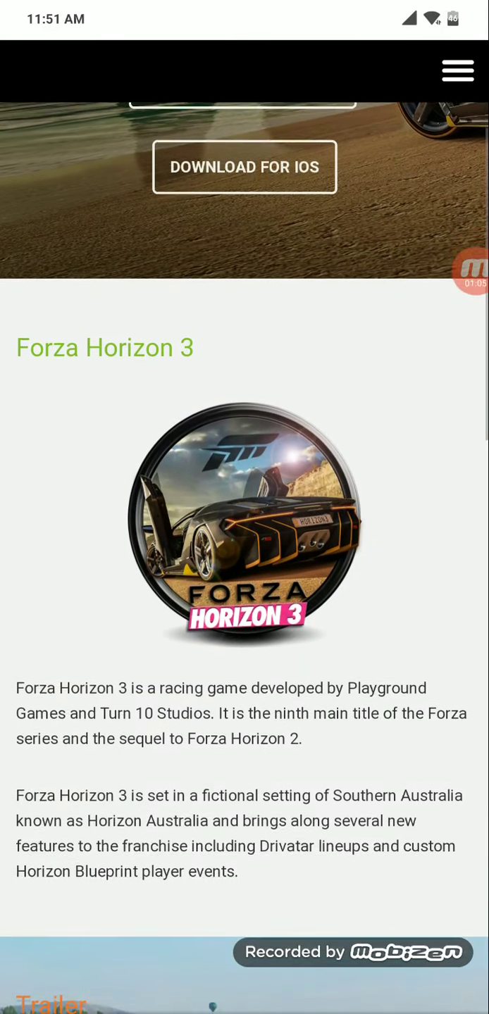
pyautogui.scroll(-3)
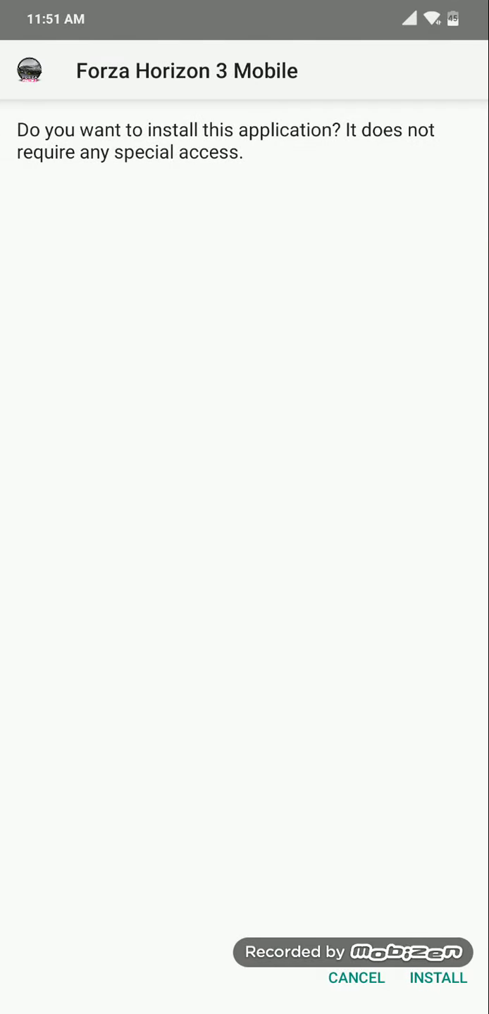
# Install the Forza Horizon 3 Mobile APK from the Package Installer prompt.
pyautogui.click(437, 978)
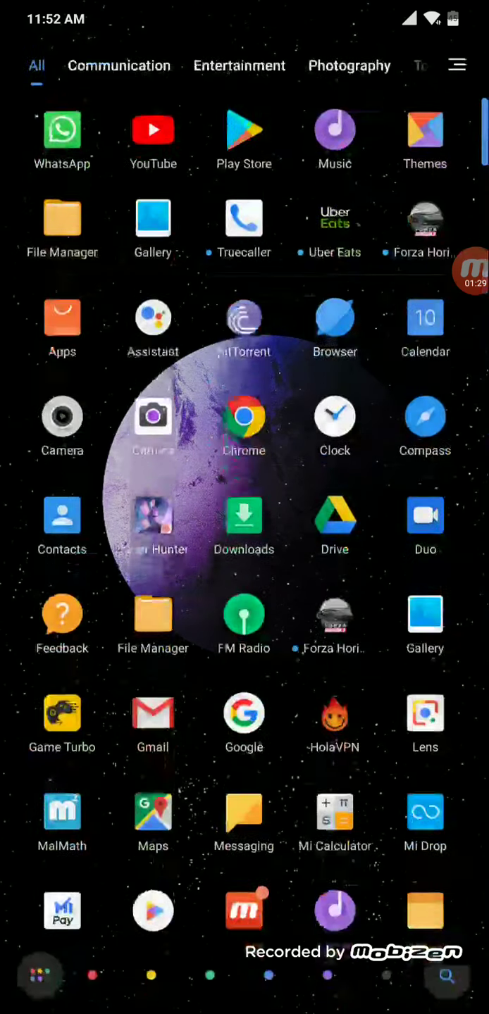
pyautogui.scroll(-3)
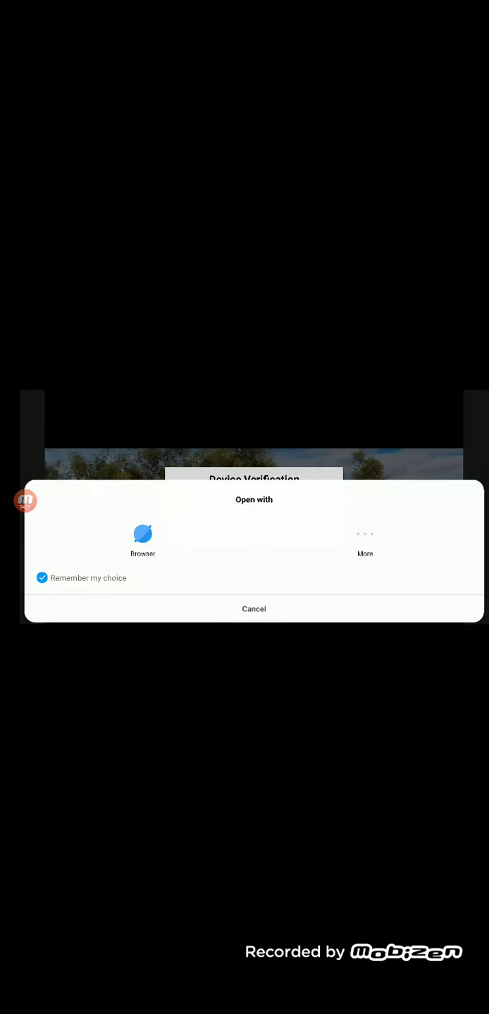
# Dismiss the verification link's 'Open with' prompt, then reopen Google search from home.
pyautogui.click(142, 533)
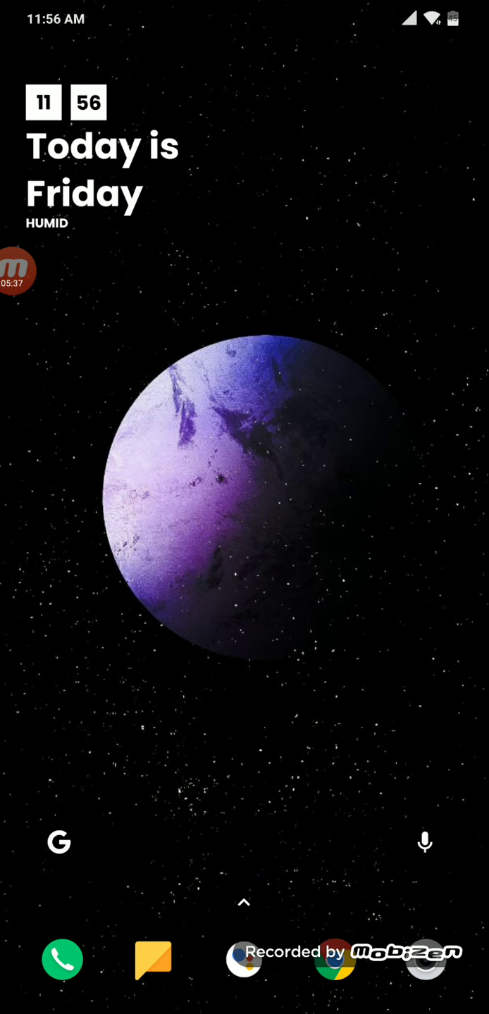
pyautogui.click(59, 842)
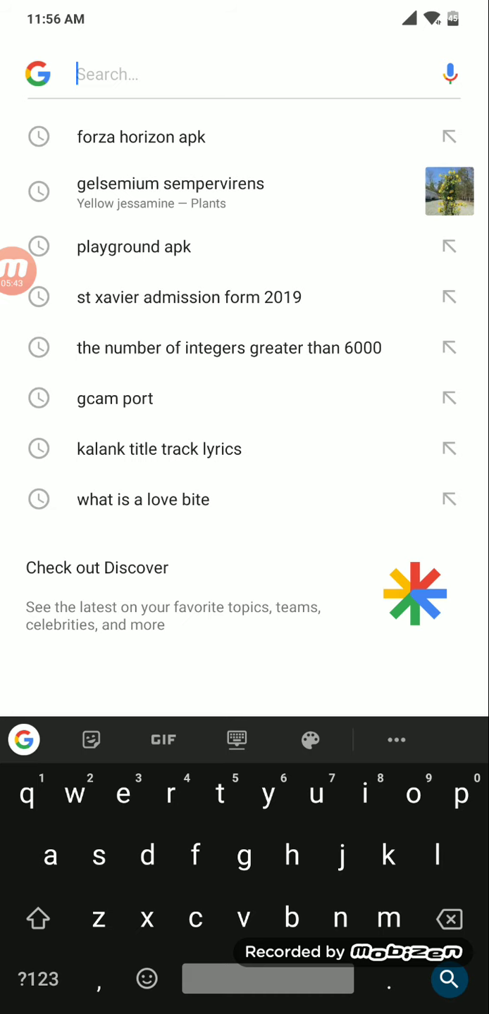
# Search Google for 'apex legends mobile apk'.
pyautogui.write('apex legends mobile apk')
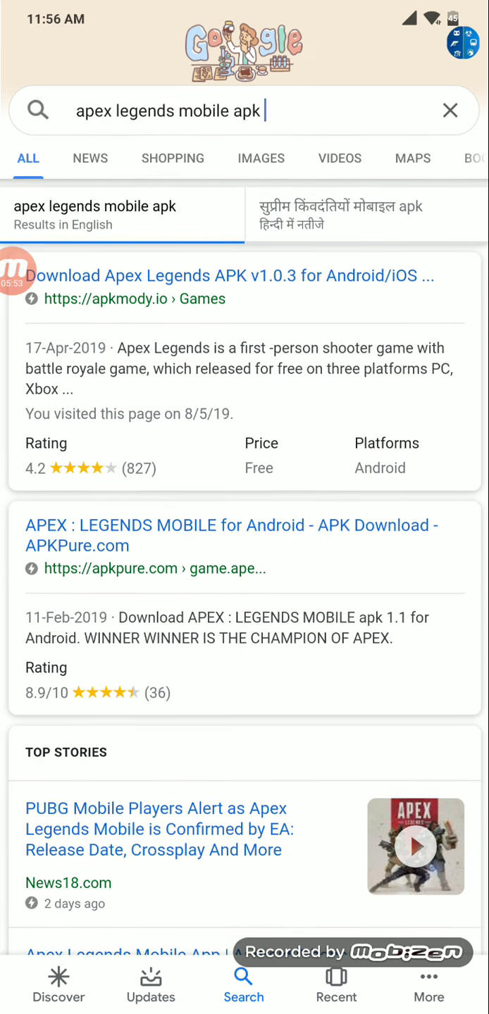
# Open the apkmody.io Apex Legends APK article and scroll to its download links.
pyautogui.click(234, 275)
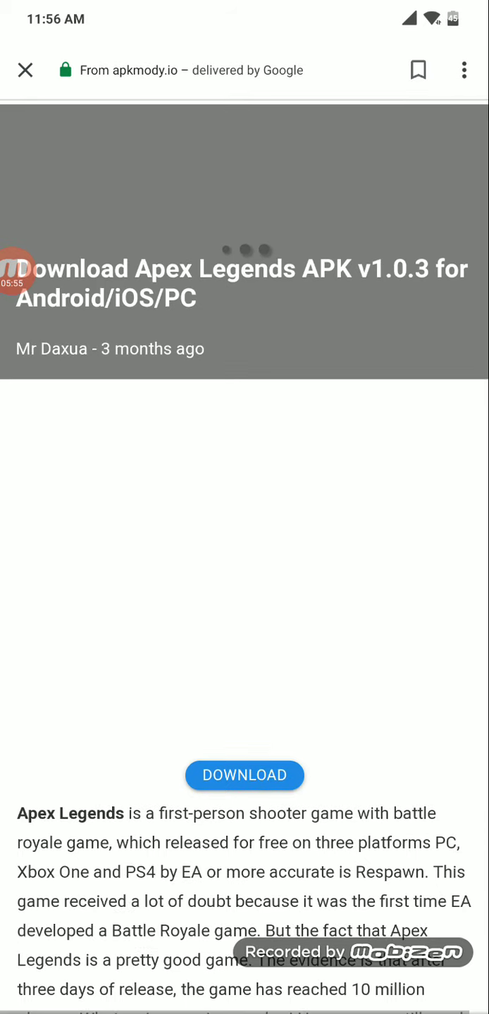
pyautogui.scroll(-3)
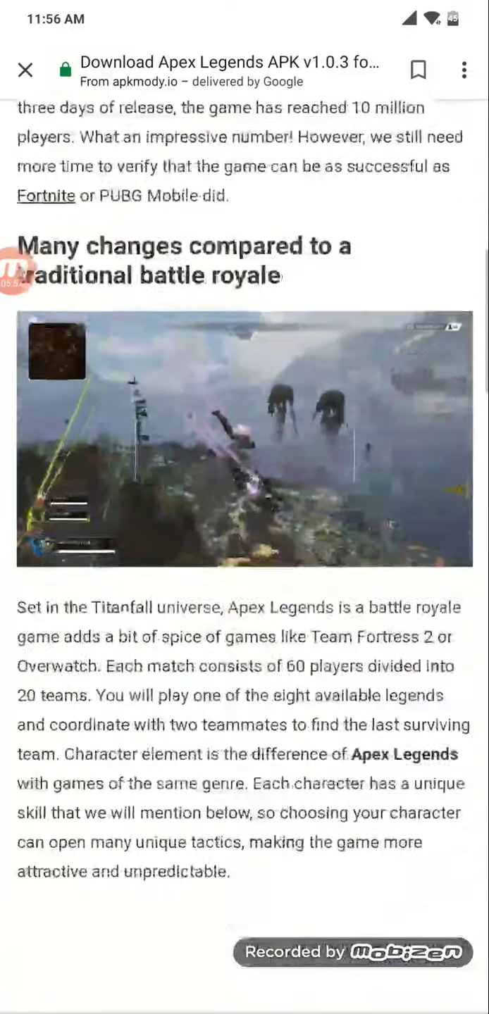
pyautogui.scroll(-3)
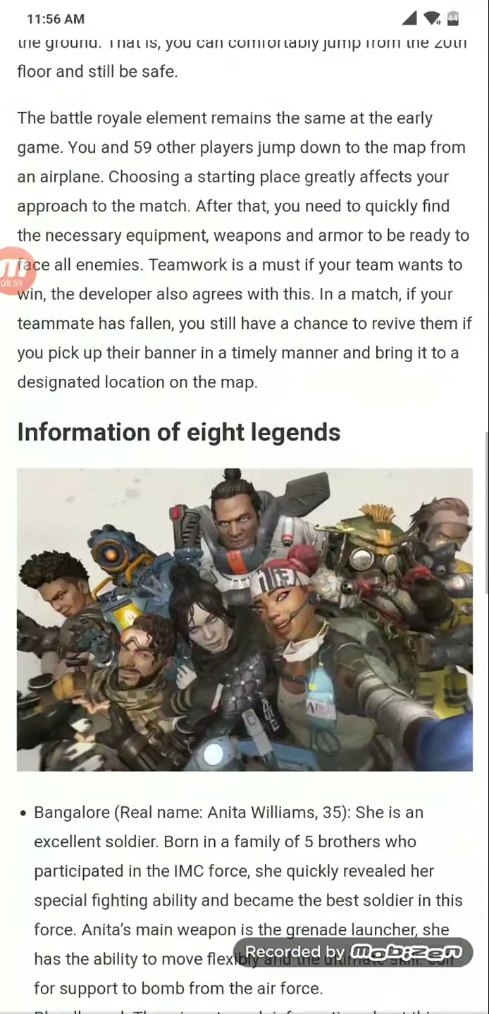
pyautogui.scroll(-3)
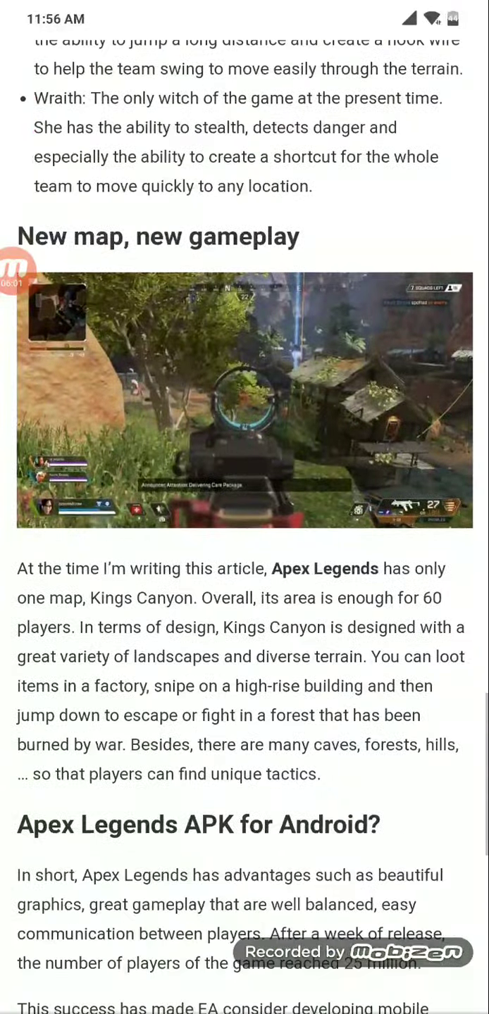
pyautogui.scroll(-3)
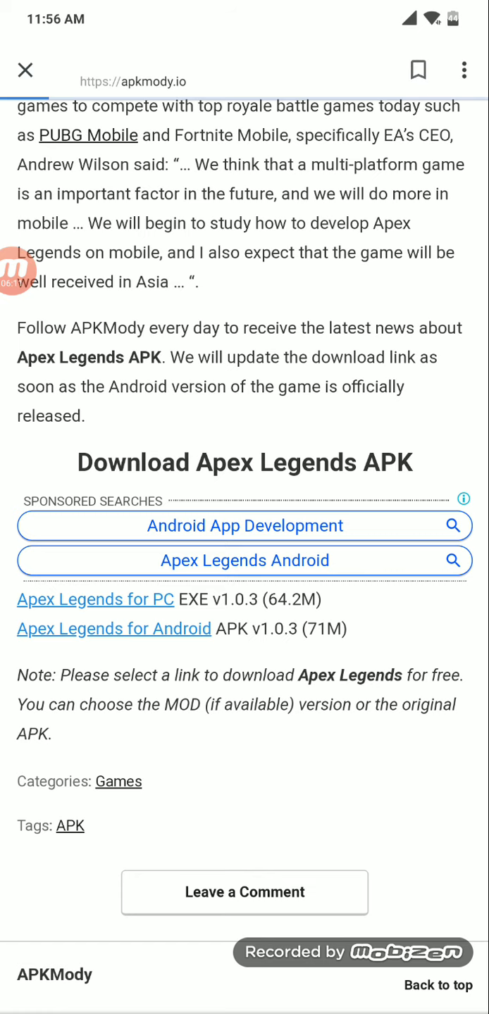
pyautogui.click(113, 629)
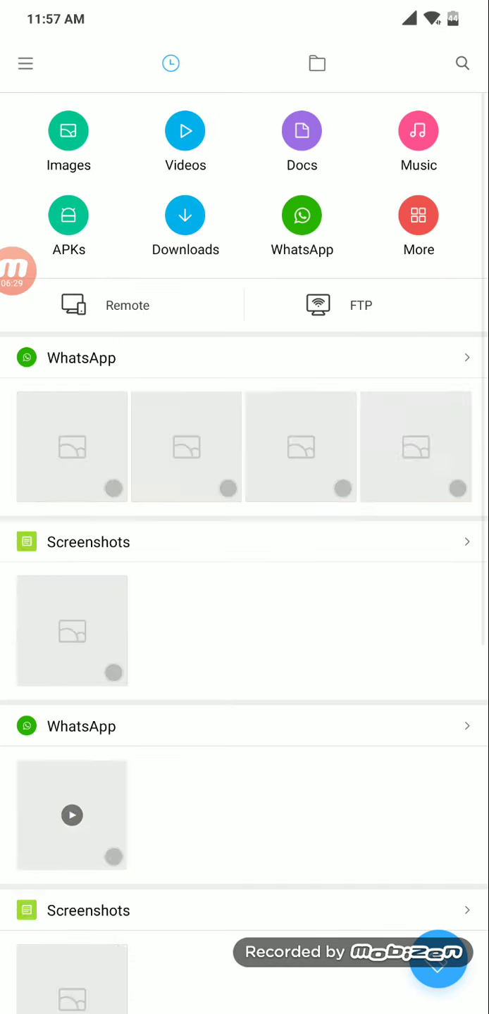
# Install the Apex Legends APK from Mi File Manager's Internal storage Download folder.
pyautogui.click(316, 63)
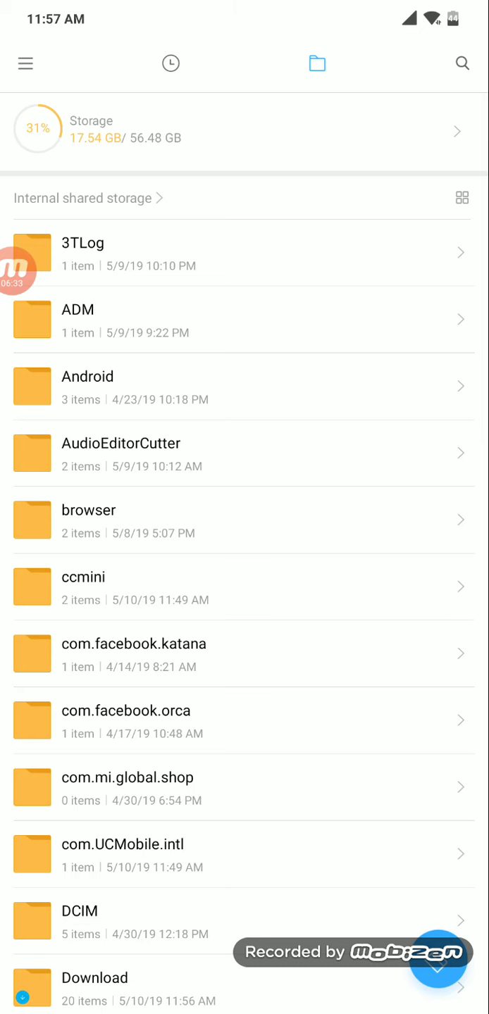
pyautogui.click(95, 978)
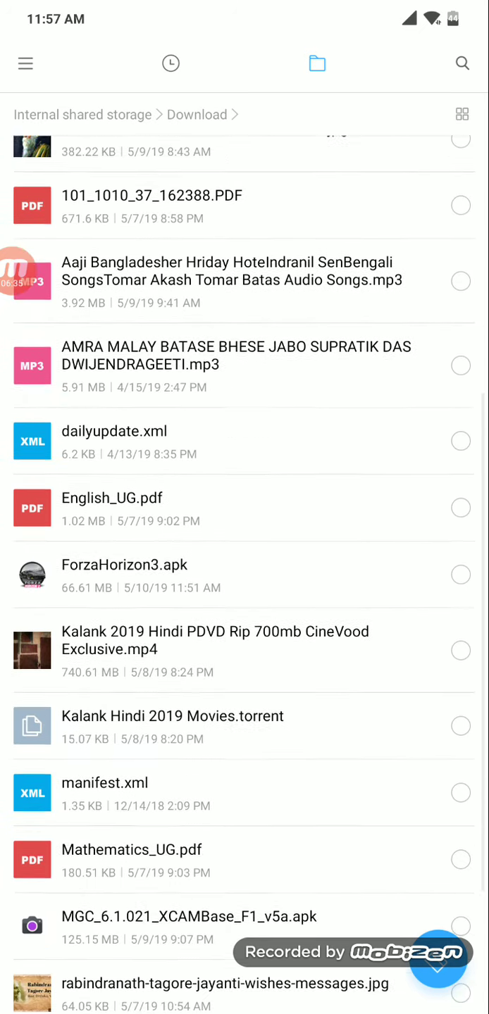
pyautogui.scroll(-3)
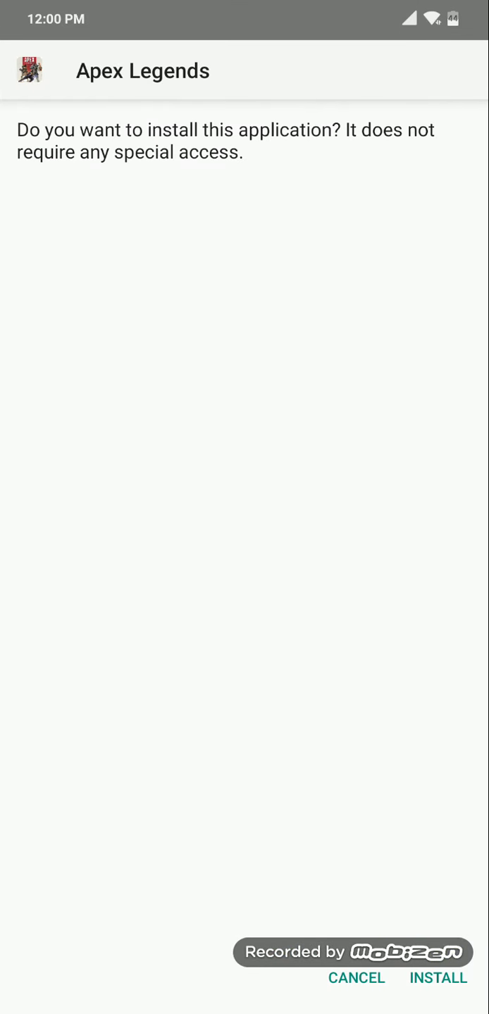
pyautogui.click(437, 977)
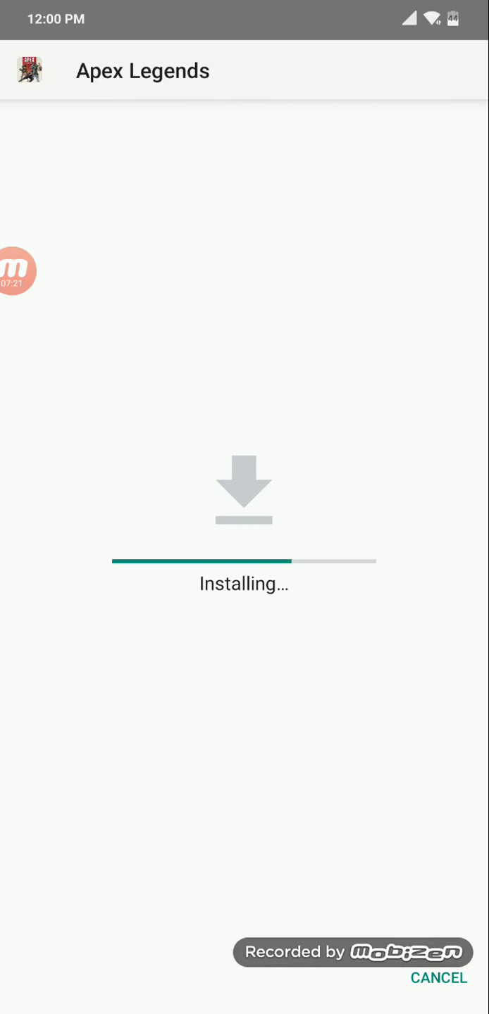